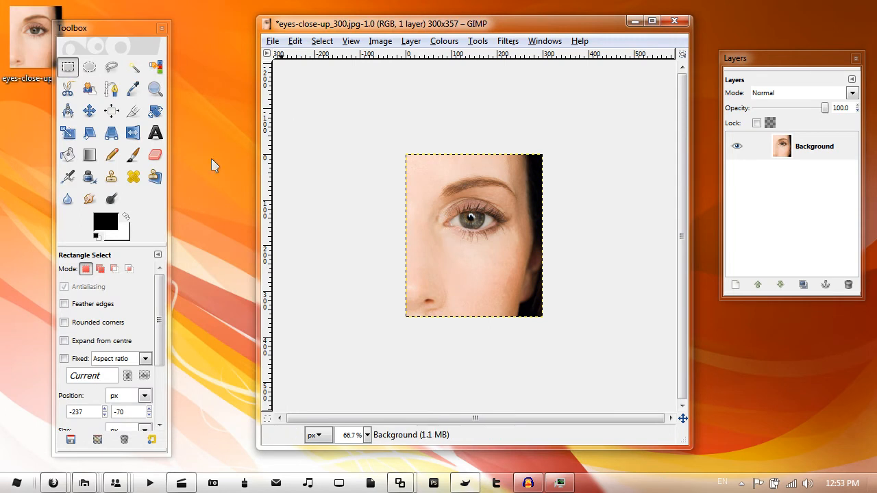
# Switch to the Scissors Select tool with the eye shown at 200%.
pyautogui.click(67, 89)
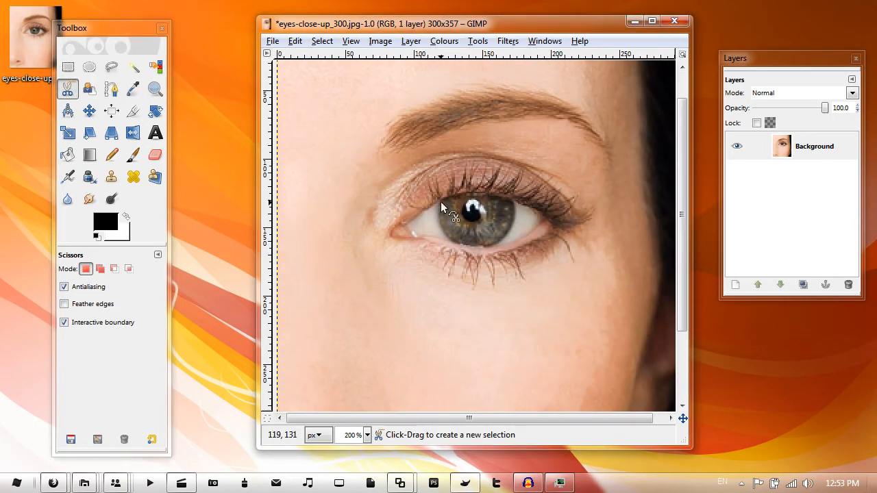
# Trace the iris edge with Scissors Select and bring up Colours > Colourise.
pyautogui.click(439, 200)
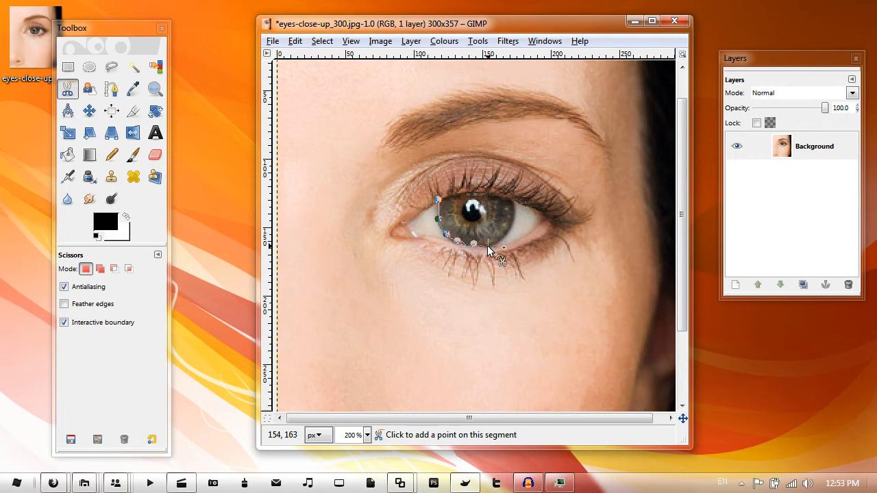
pyautogui.moveTo(510, 240)
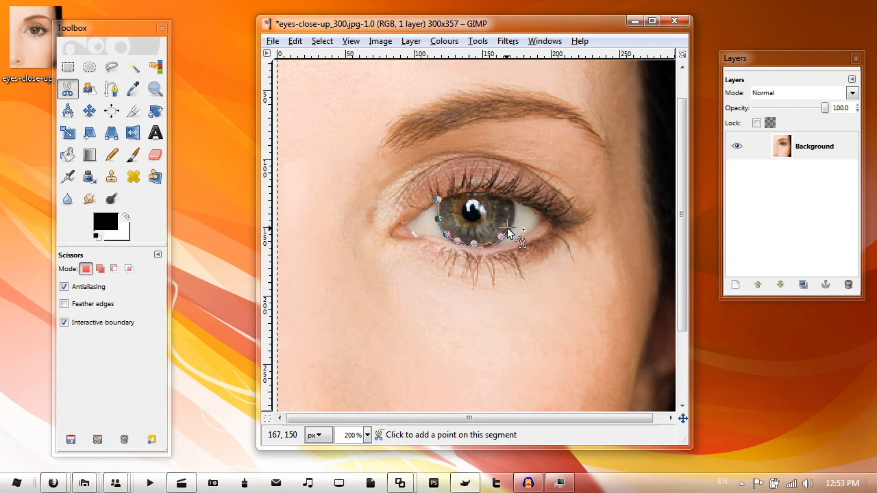
pyautogui.moveTo(514, 219)
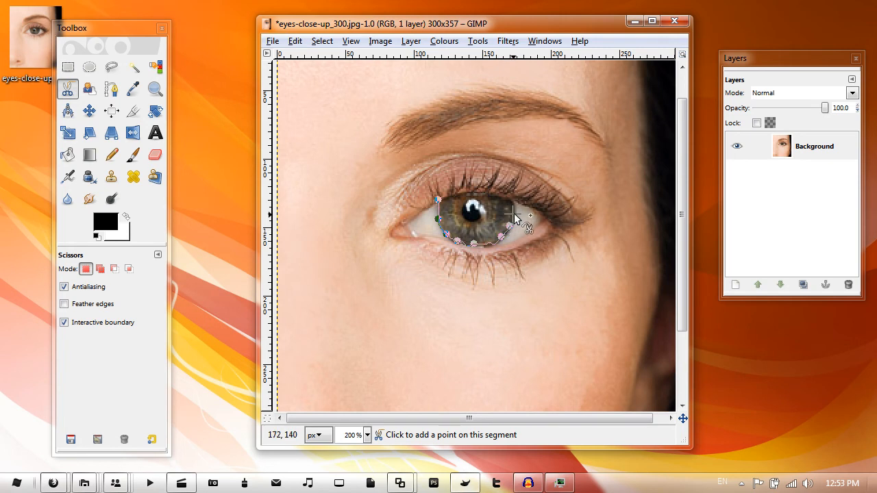
pyautogui.moveTo(515, 212)
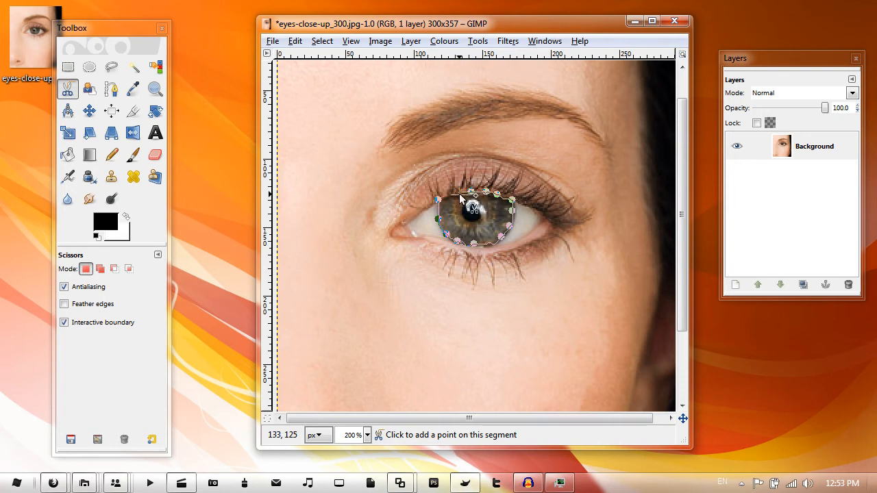
pyautogui.moveTo(468, 200)
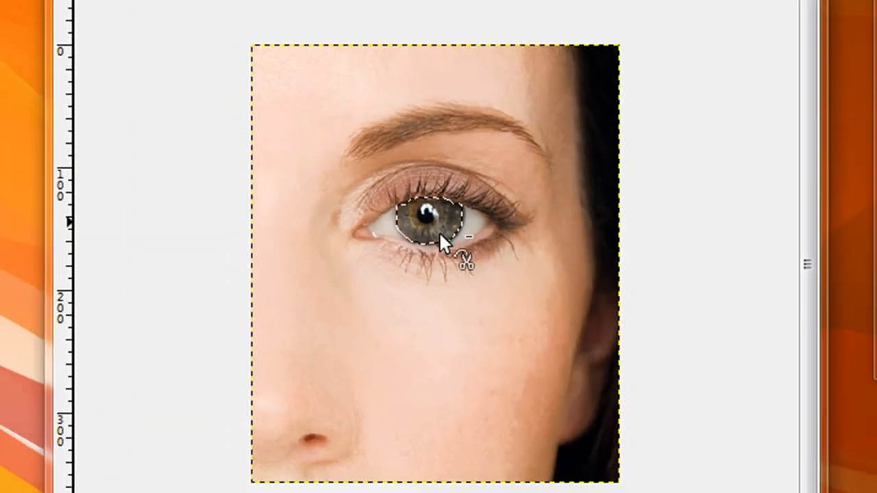
pyautogui.click(444, 40)
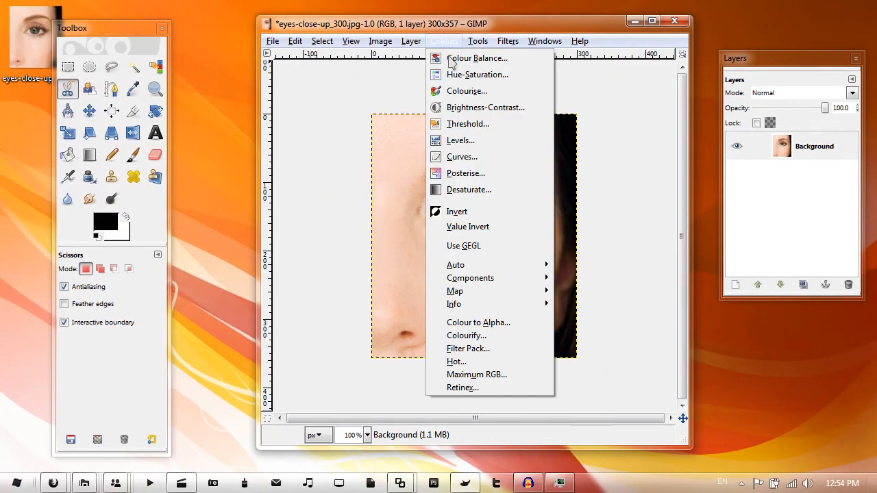
pyautogui.click(467, 91)
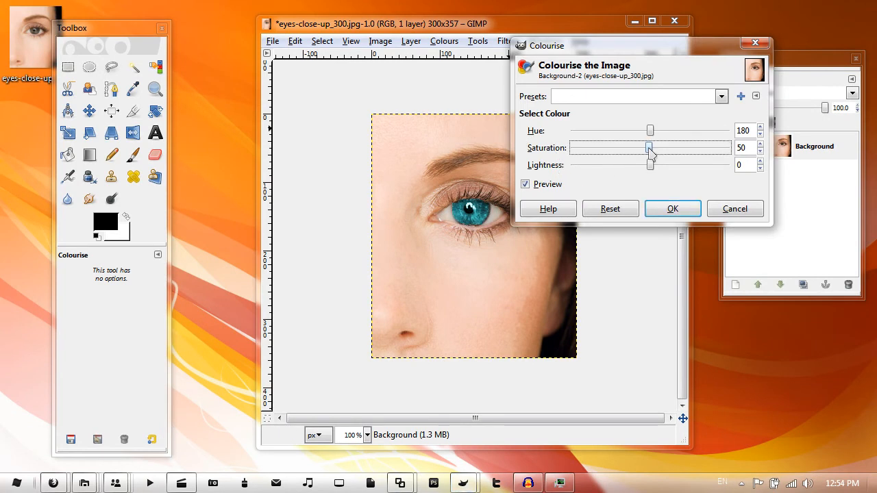
# Colourise the iris with saturation 20 and a purple hue of 258, then confirm.
pyautogui.moveTo(649, 149); pyautogui.dragTo(628, 149)
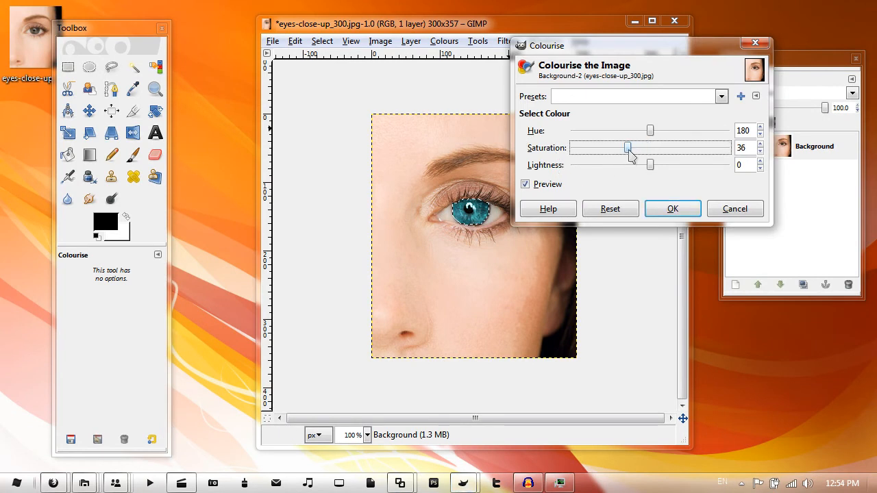
pyautogui.moveTo(628, 148); pyautogui.dragTo(607, 148)
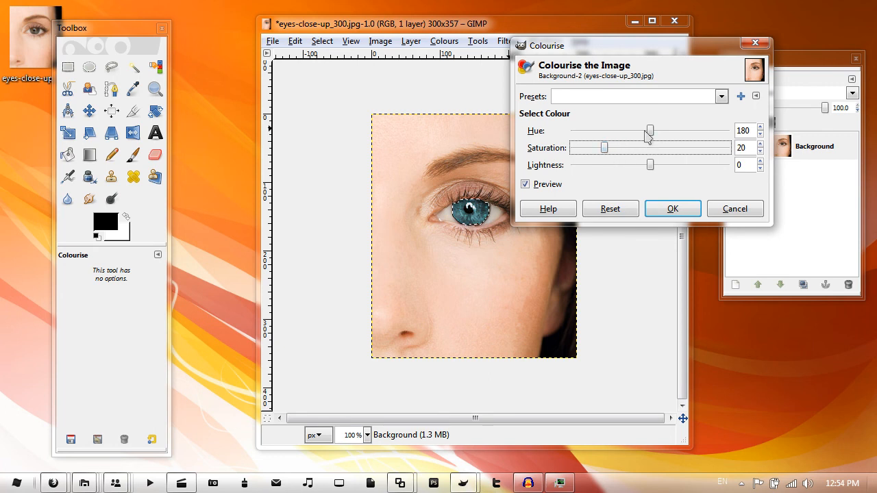
pyautogui.moveTo(649, 132); pyautogui.dragTo(696, 132)
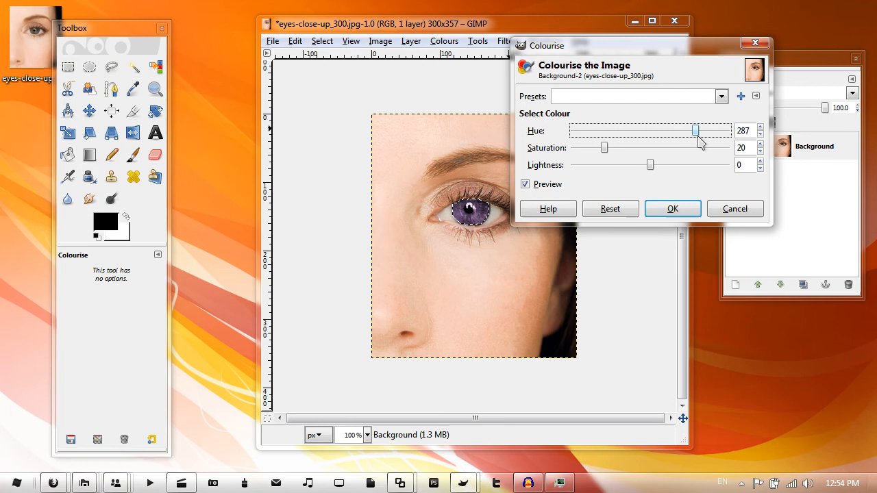
pyautogui.moveTo(696, 130); pyautogui.dragTo(593, 130)
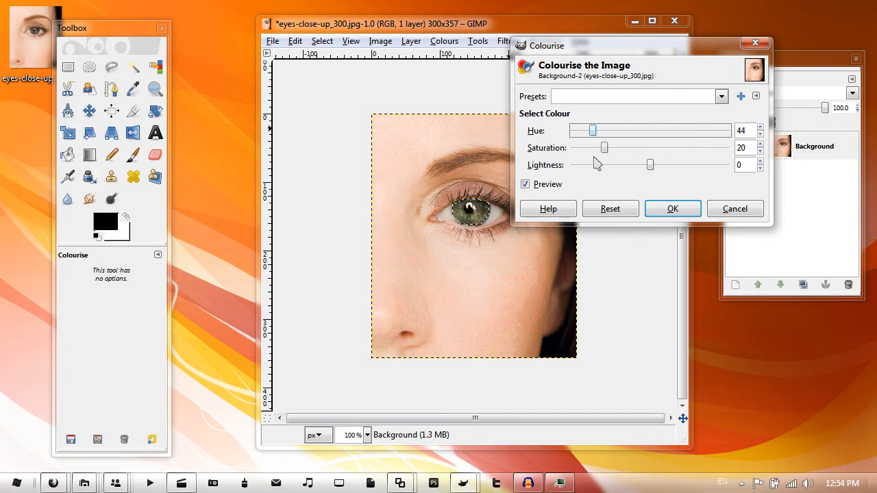
pyautogui.moveTo(593, 131); pyautogui.dragTo(678, 131)
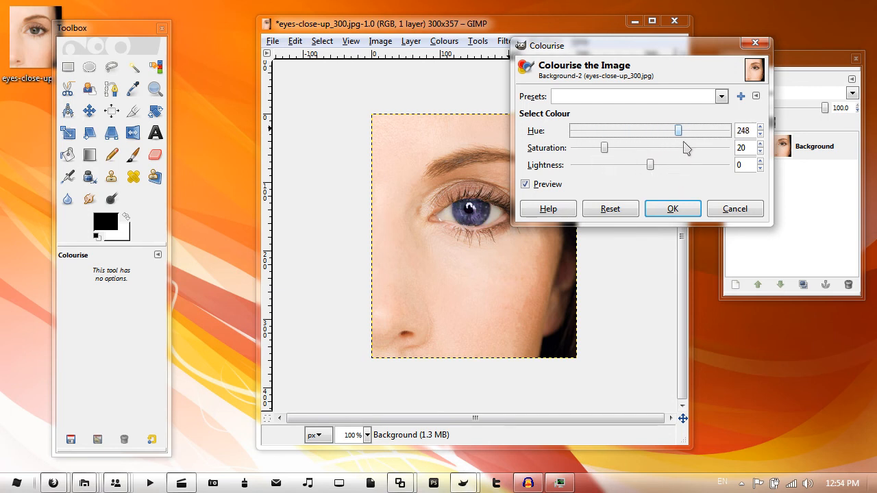
pyautogui.moveTo(678, 130); pyautogui.dragTo(679, 130)
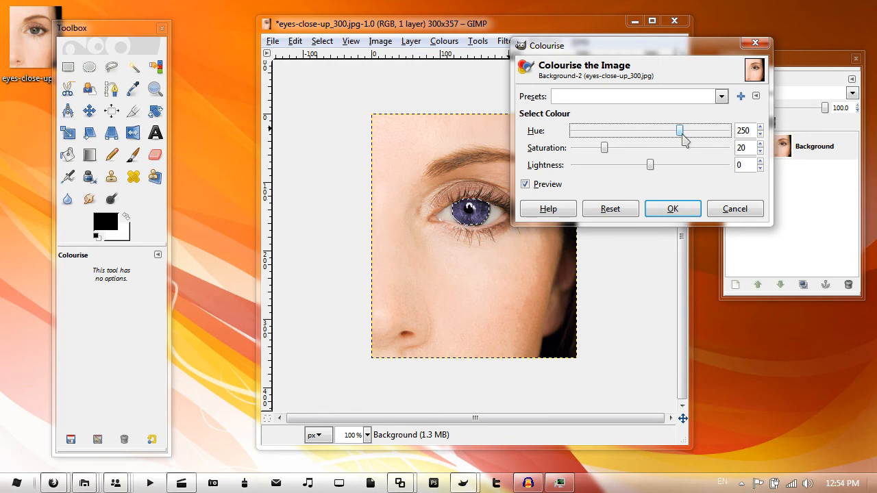
pyautogui.moveTo(678, 130); pyautogui.dragTo(642, 130)
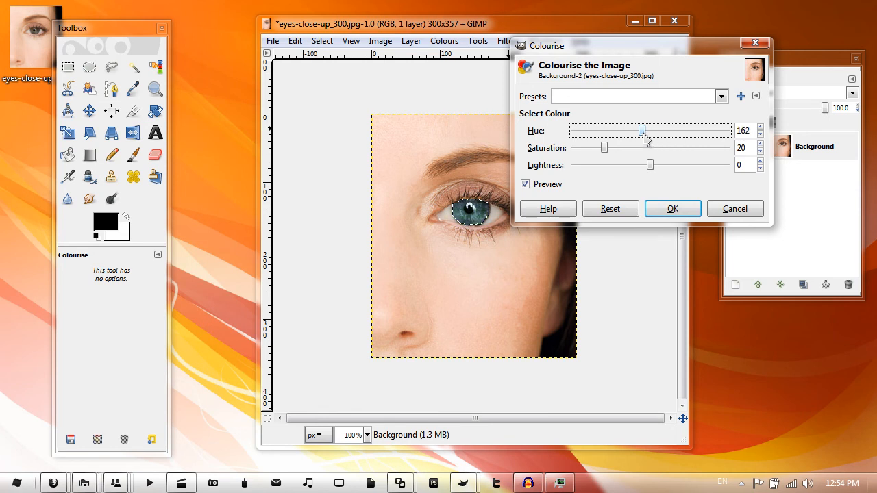
pyautogui.moveTo(641, 130); pyautogui.dragTo(647, 130)
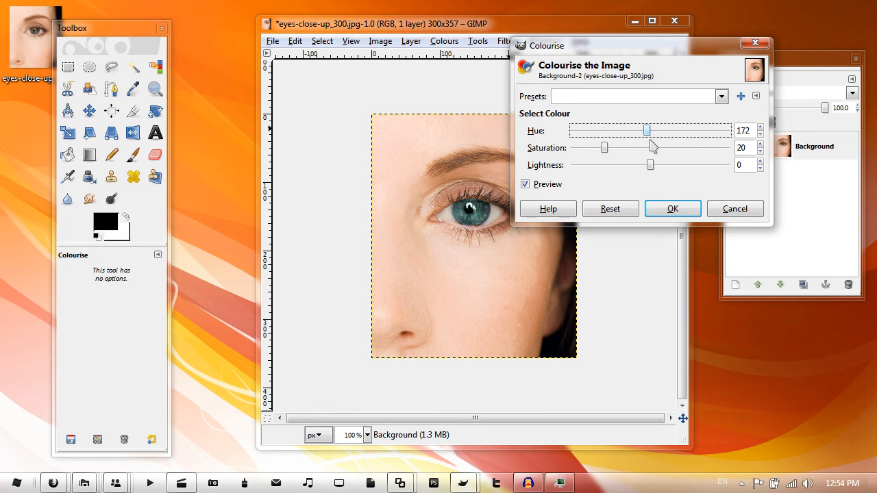
pyautogui.moveTo(647, 130); pyautogui.dragTo(632, 130)
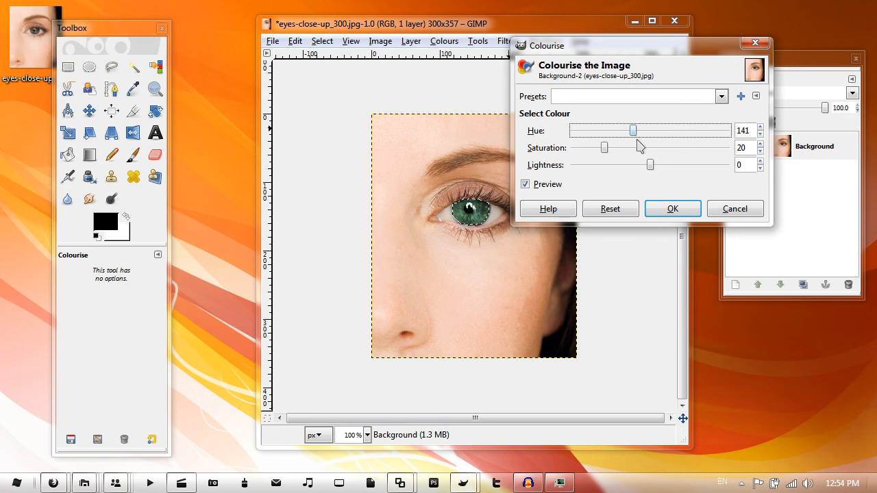
pyautogui.moveTo(633, 130); pyautogui.dragTo(683, 130)
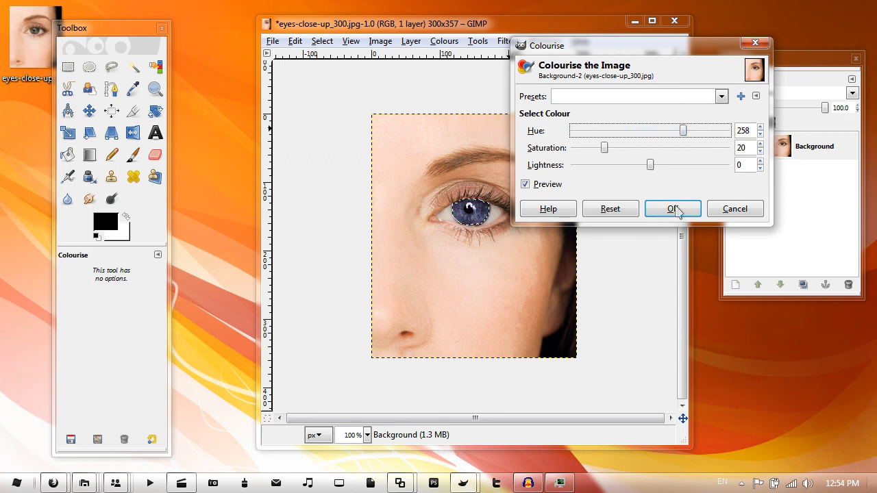
pyautogui.click(672, 208)
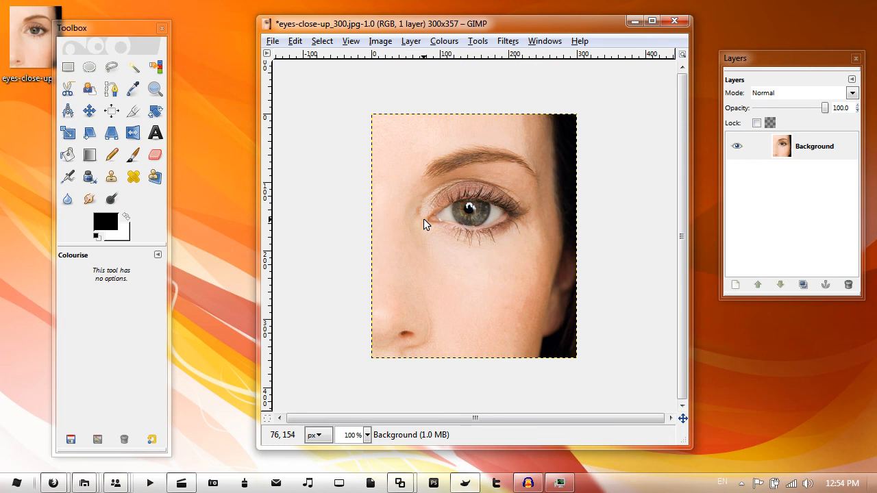
pyautogui.click(470, 209)
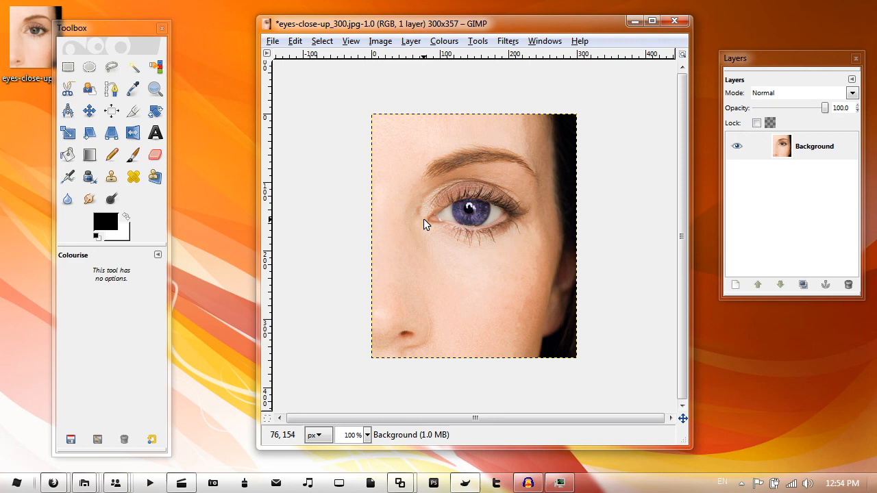